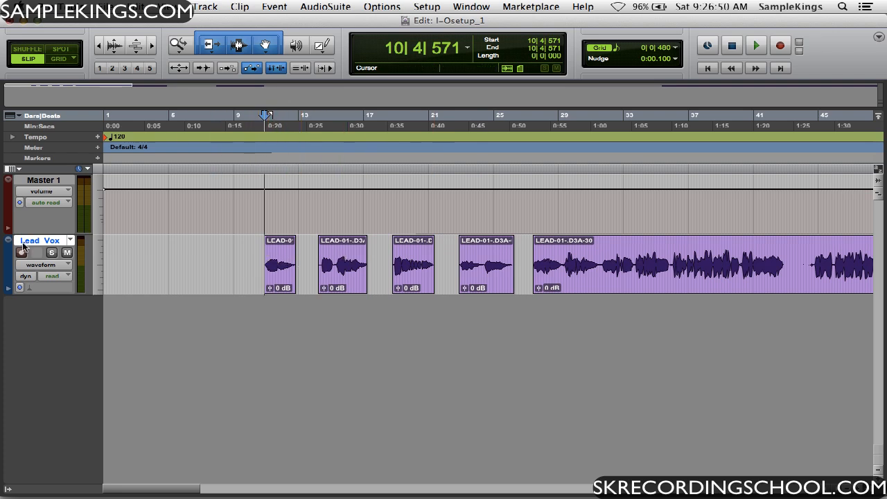
- Switch from the Edit window to the Mix window via the Window menu
left_click(247, 259)
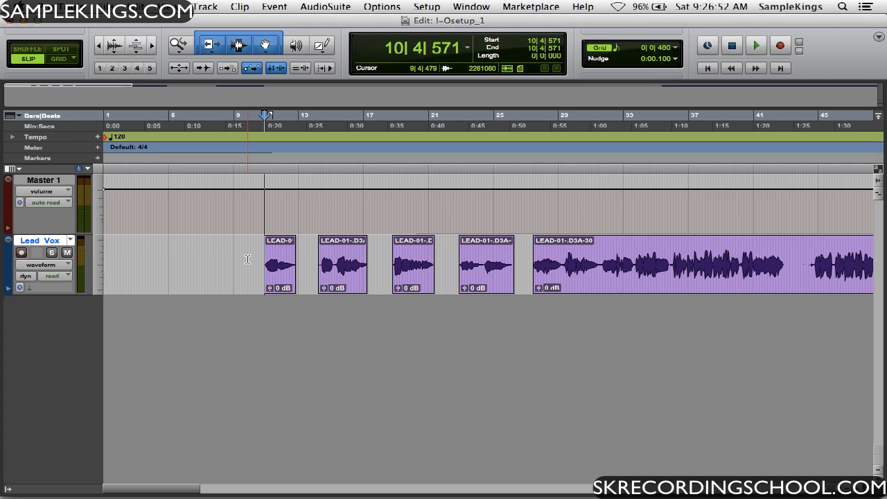
left_click(771, 43)
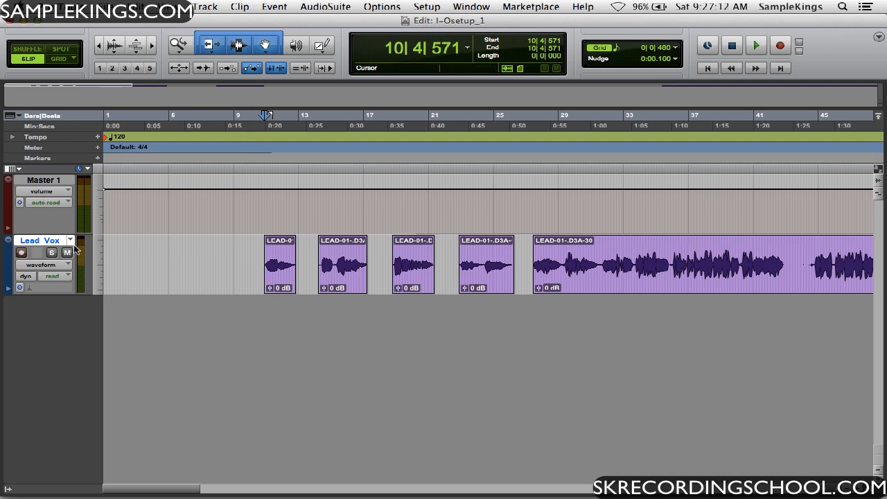
left_click(472, 6)
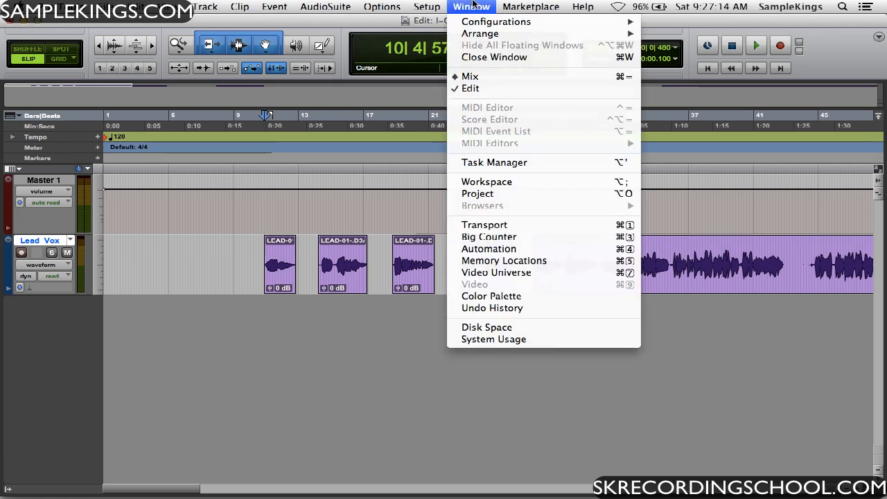
left_click(460, 77)
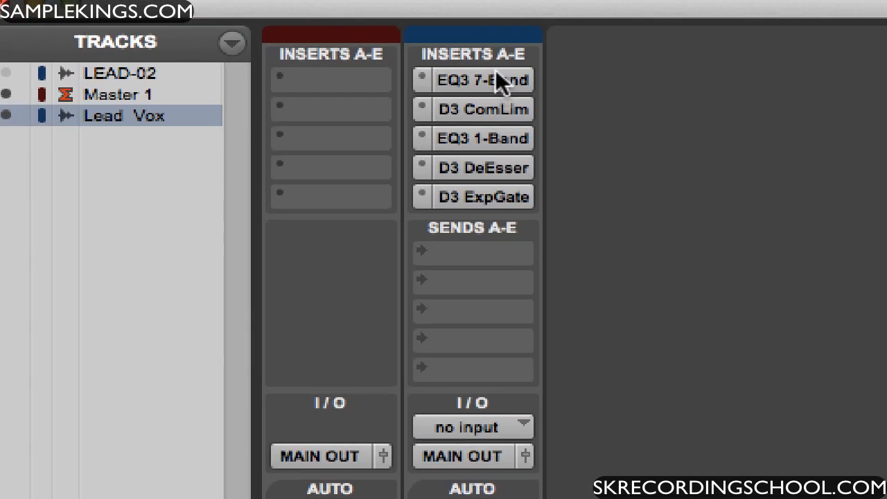
mouse_move(502, 83)
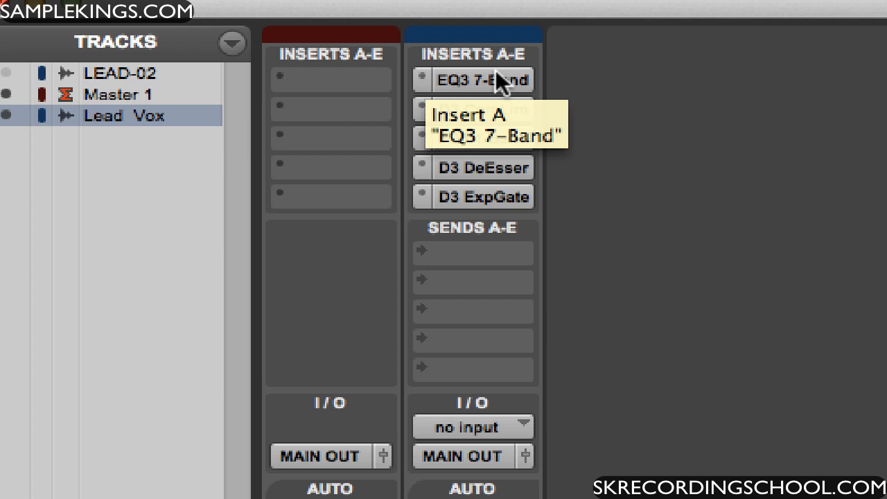
mouse_move(488, 88)
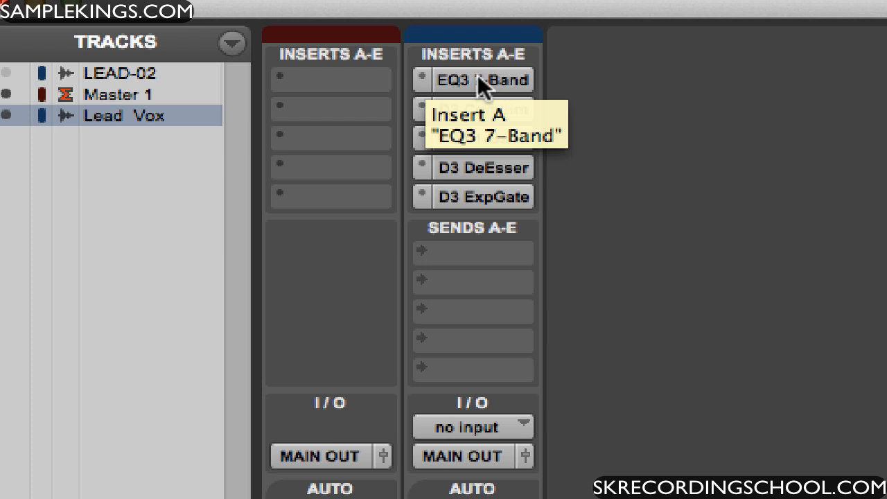
mouse_move(470, 123)
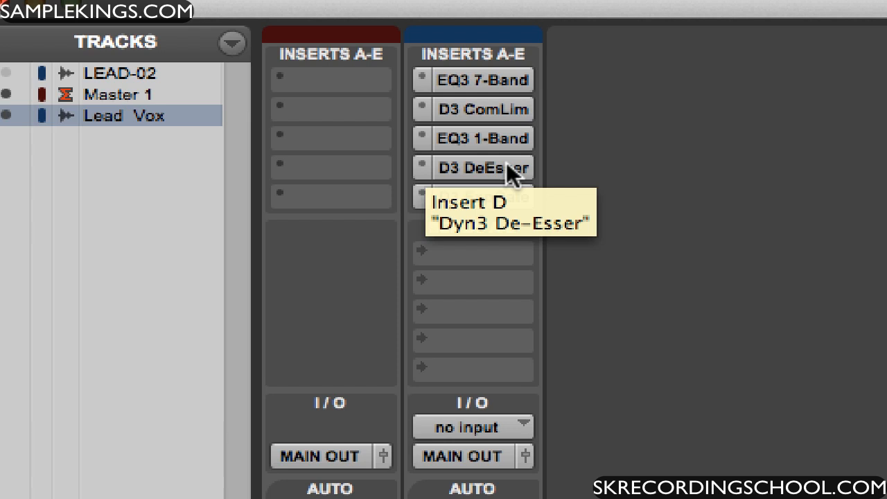
mouse_move(493, 199)
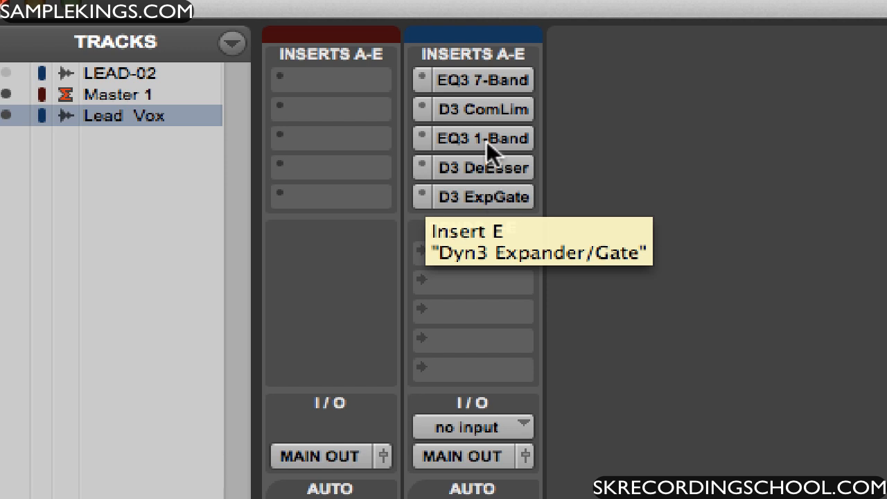
mouse_move(497, 197)
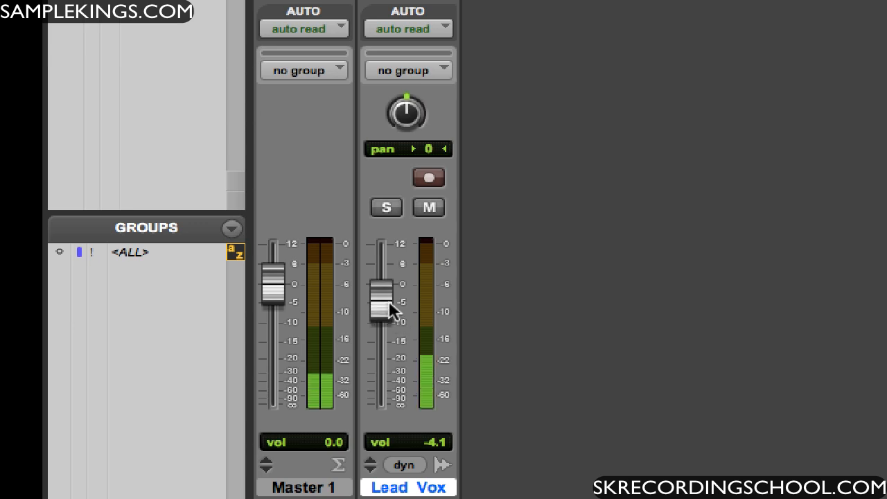
left_click_drag(386, 308, 386, 322)
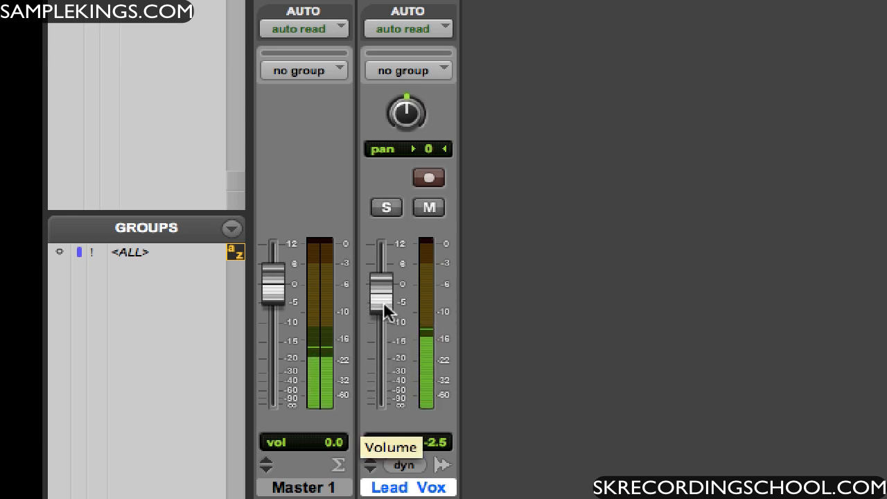
left_click_drag(381, 291, 382, 307)
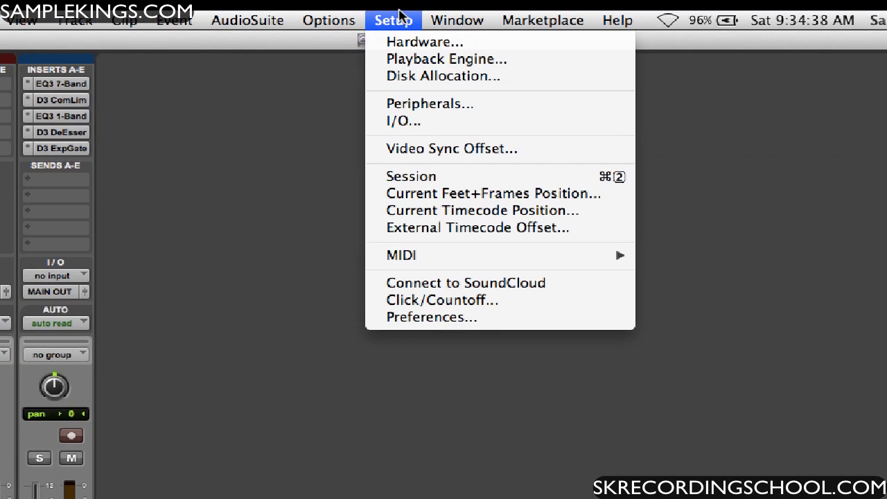
mouse_move(410, 122)
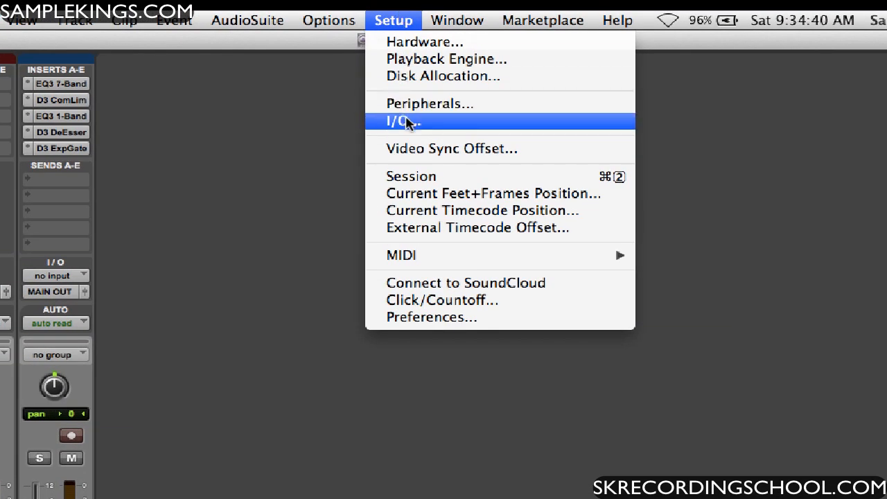
left_click(402, 122)
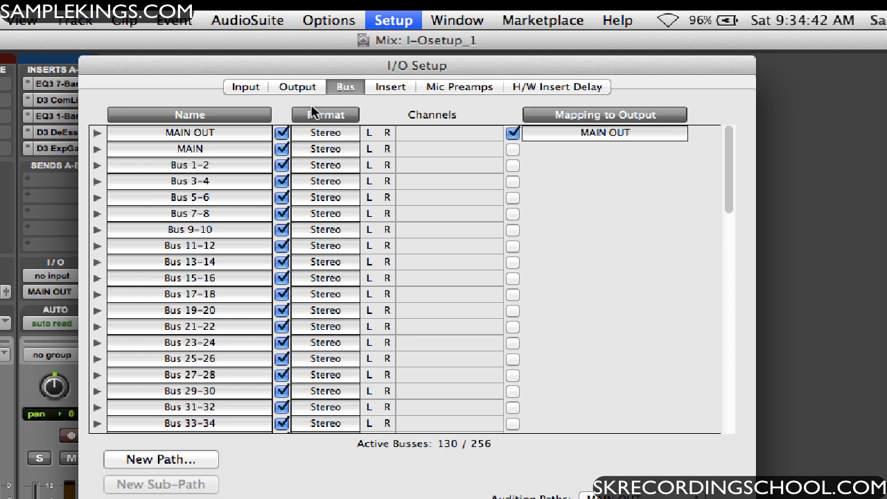
left_click(297, 85)
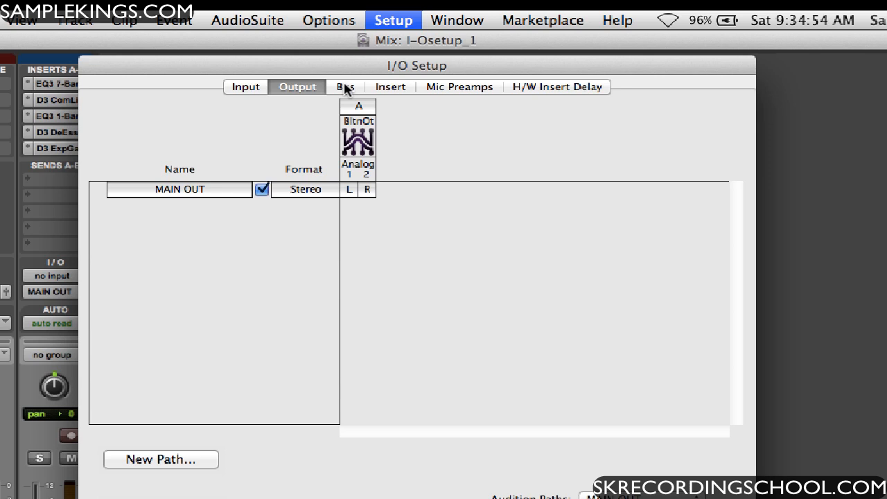
left_click(344, 86)
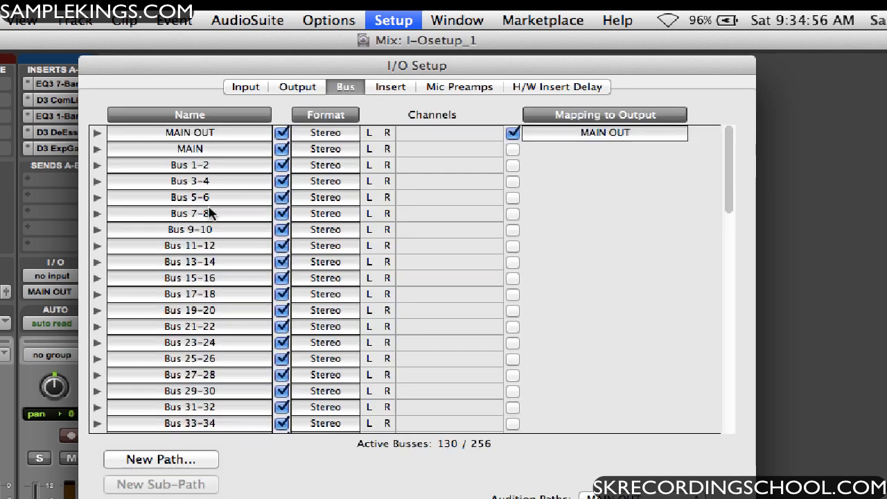
mouse_move(300, 148)
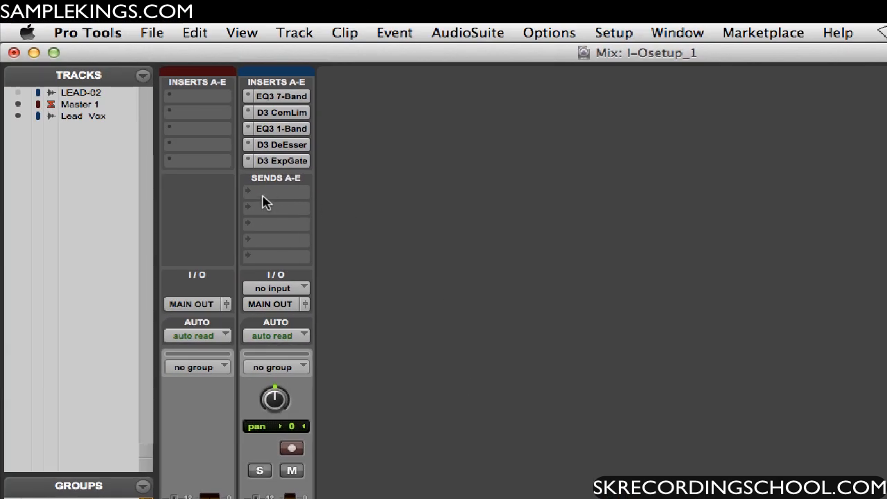
- Open the send A assignment menu on the Lead Vox channel
left_click(276, 192)
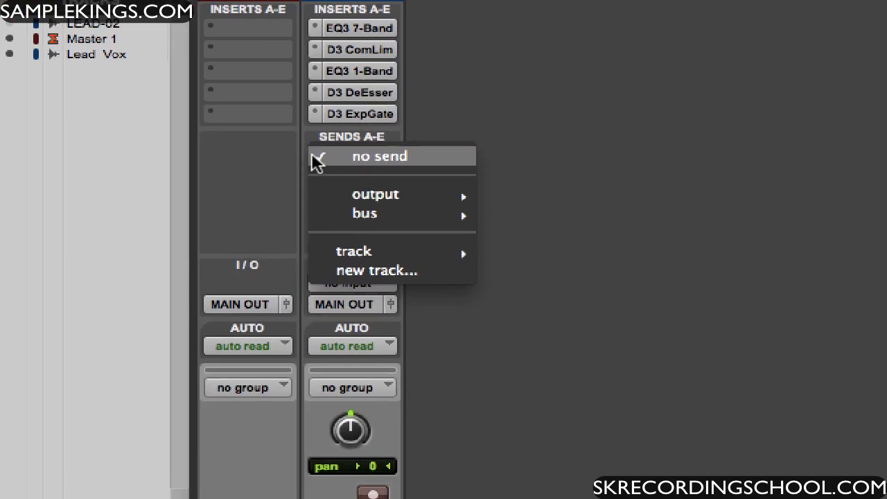
mouse_move(385, 206)
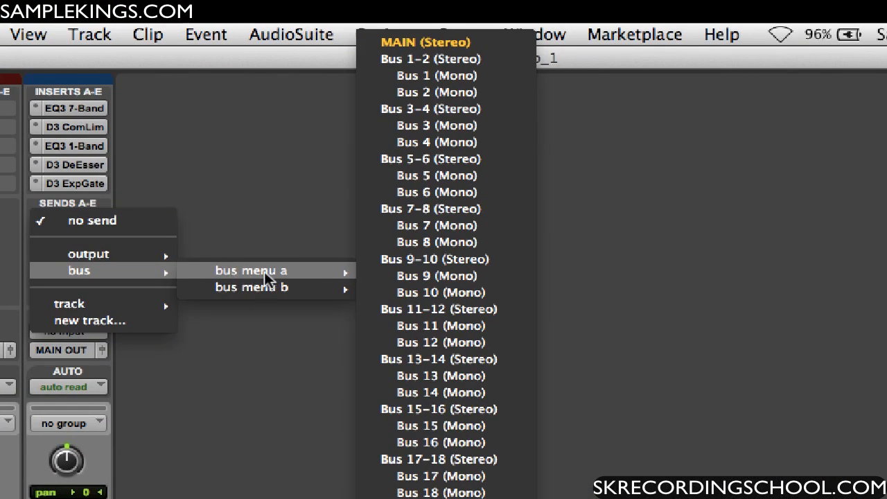
mouse_move(427, 63)
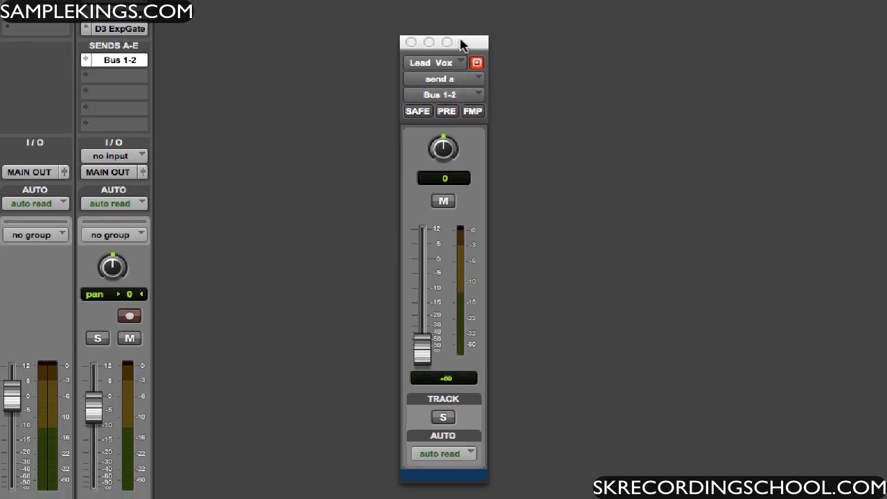
- Try the Bus 1-2 send fader and toggle Lead Vox solo on and off
left_click_drag(464, 42, 415, 19)
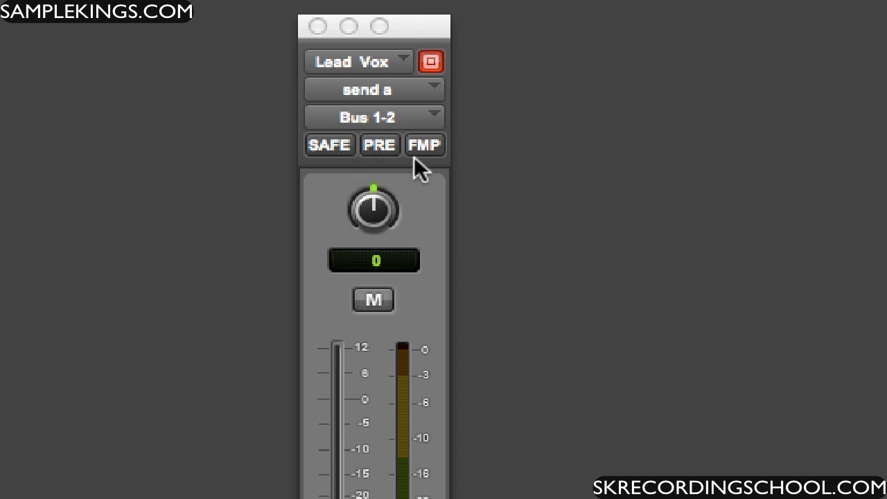
mouse_move(444, 172)
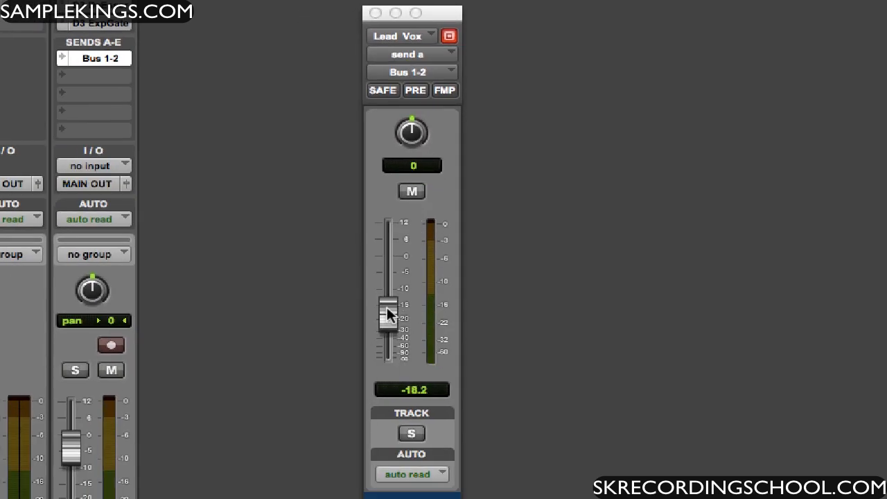
left_click_drag(389, 312, 391, 354)
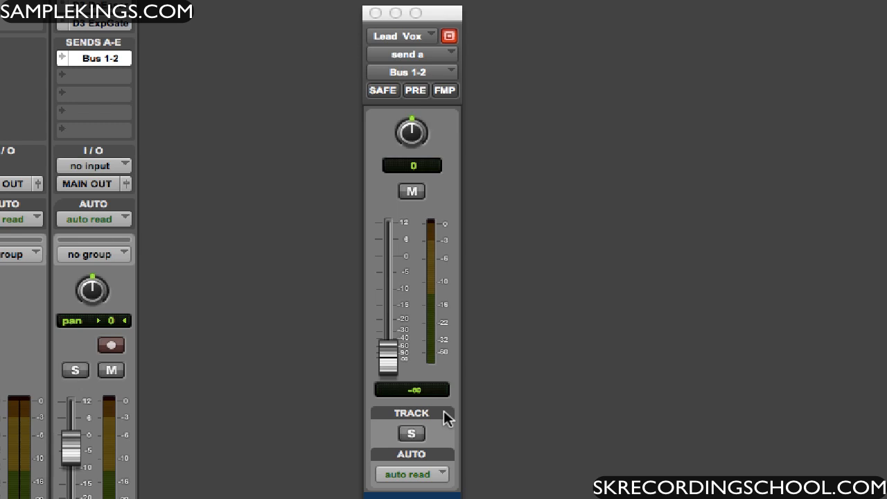
left_click(414, 434)
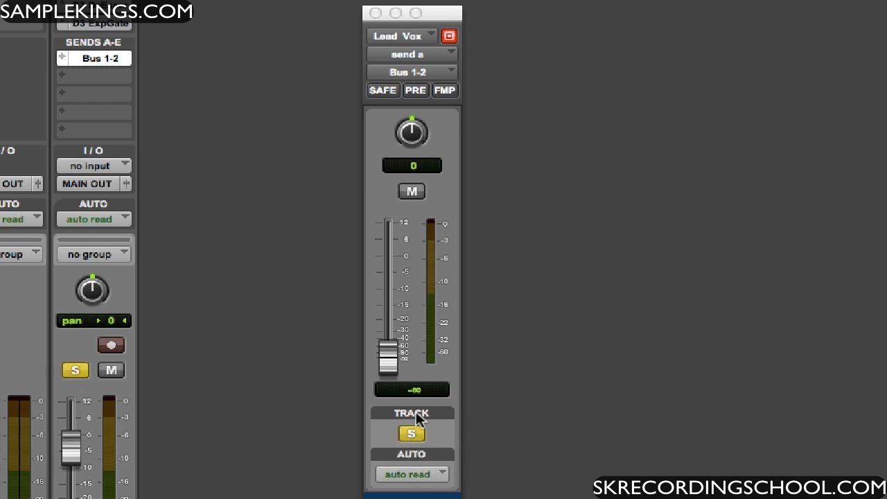
left_click(412, 433)
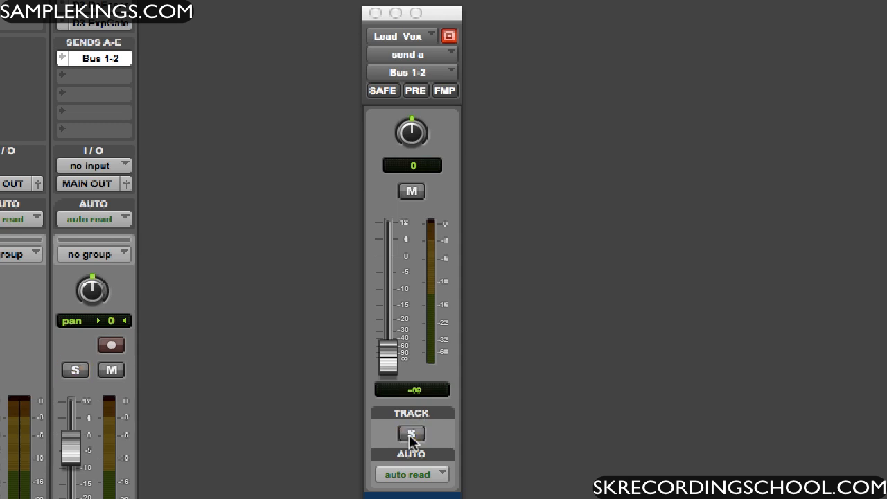
mouse_move(376, 15)
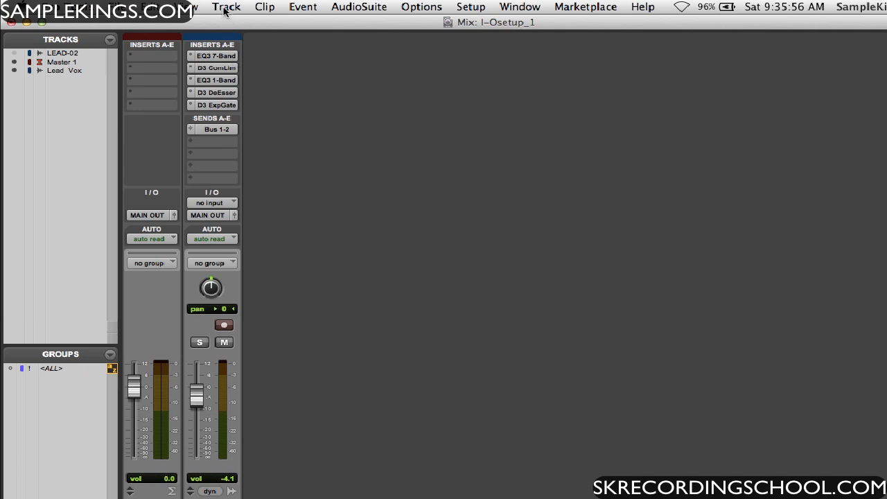
- Create 1 new Stereo Aux Input track via Track > New, appearing as Aux 1
left_click(233, 7)
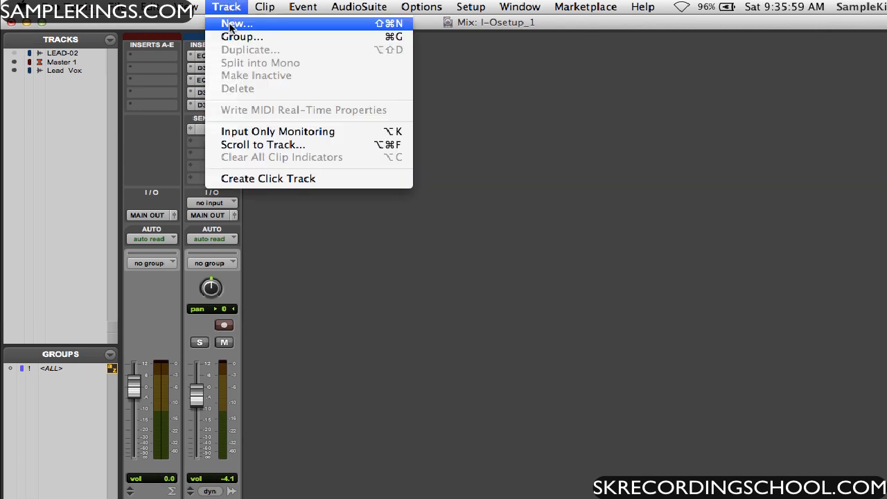
left_click(236, 23)
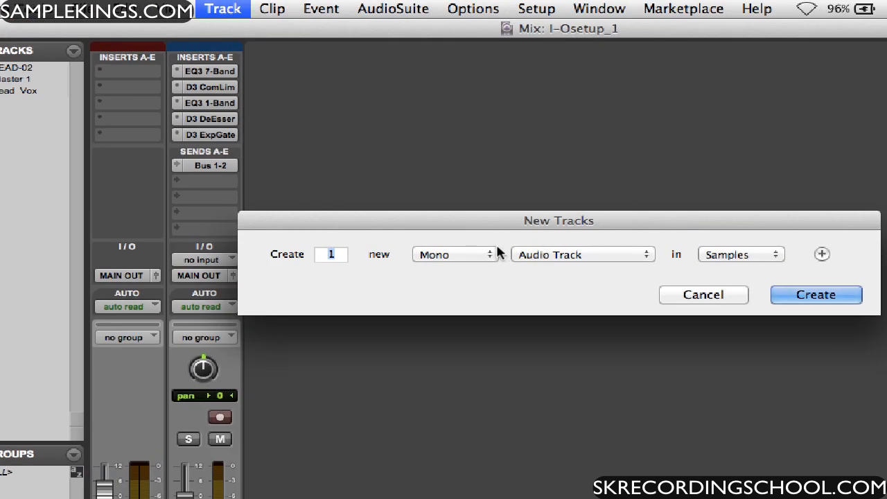
left_click(452, 255)
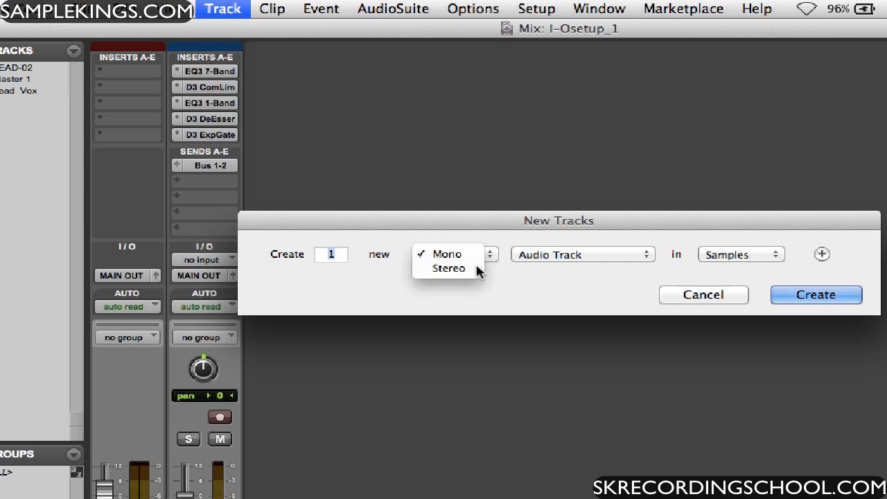
left_click(582, 255)
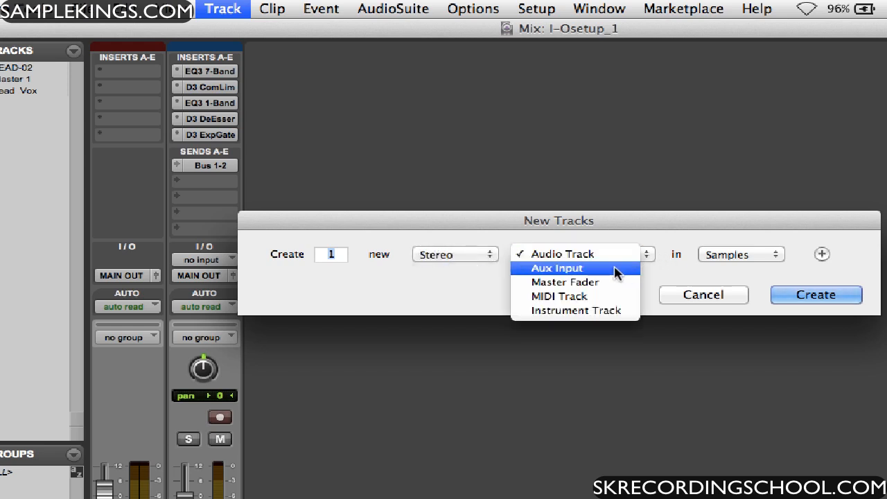
left_click(815, 294)
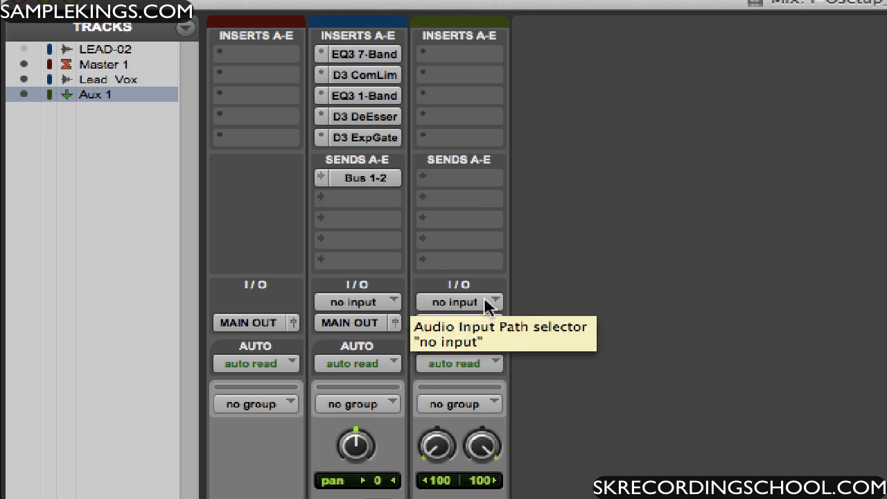
- Set Aux 1's input path to Bus 1-2 (Stereo)
left_click(459, 303)
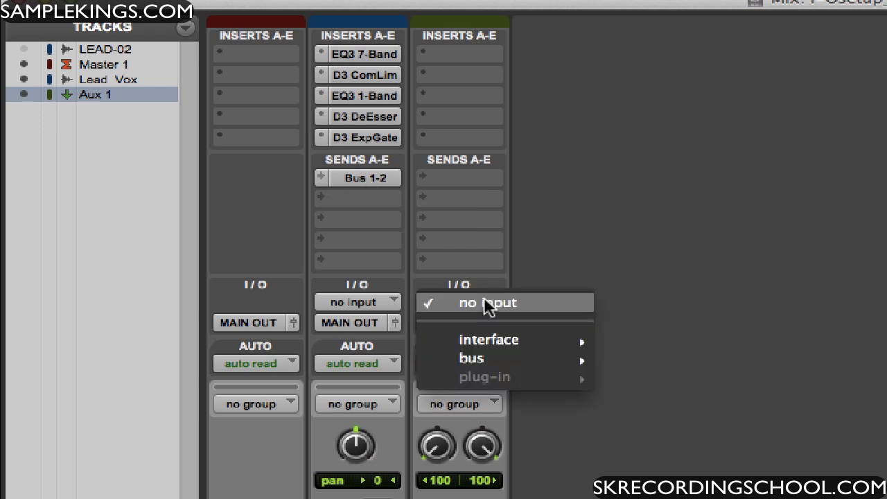
mouse_move(471, 358)
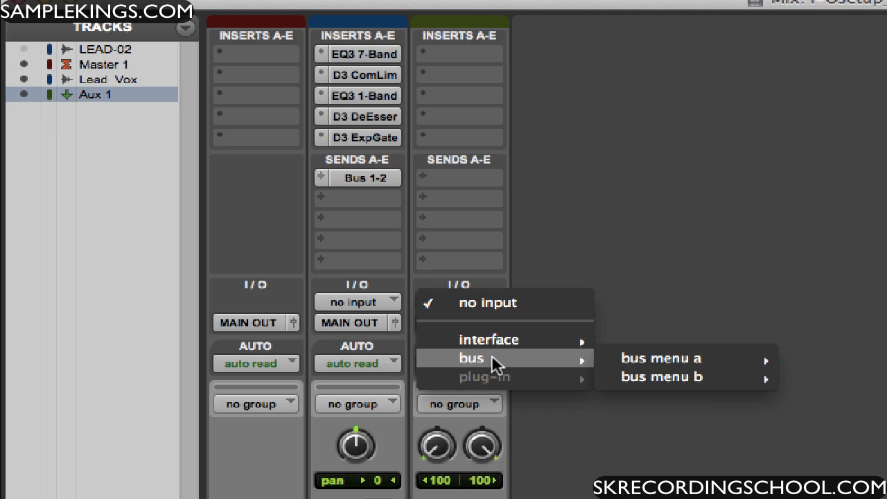
left_click(661, 358)
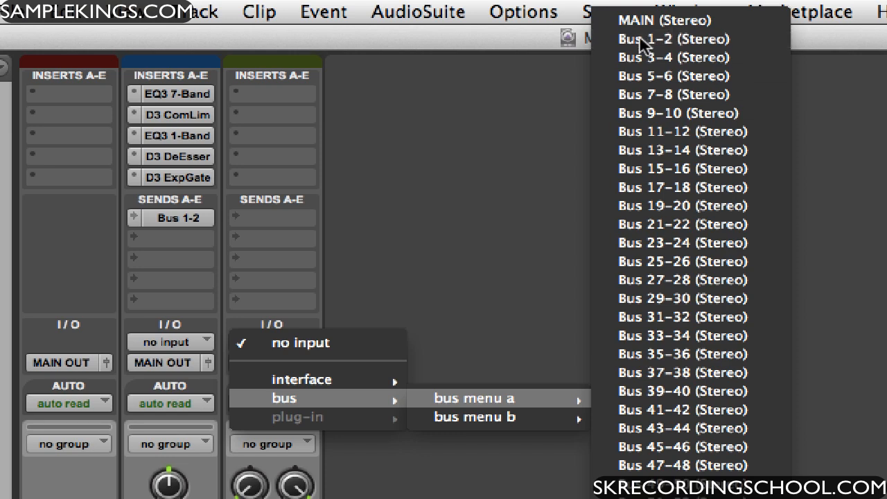
left_click(650, 38)
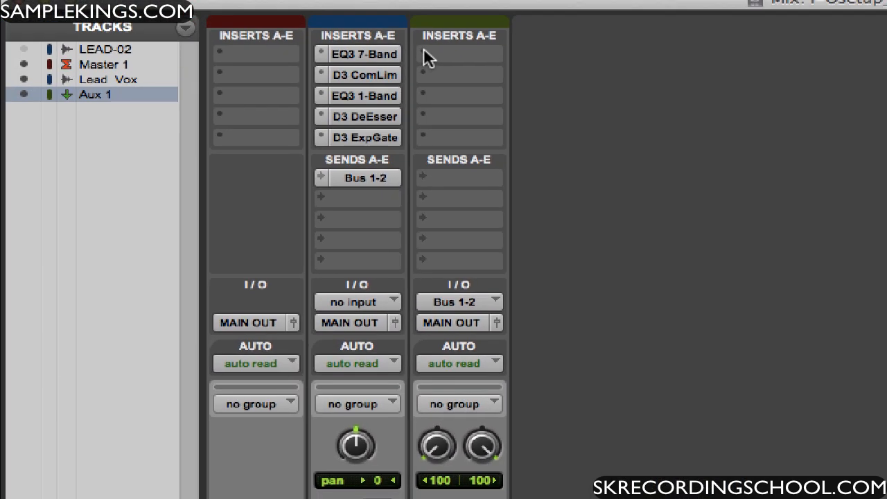
- Insert D-Verb on Aux 1 slot A and load the Vocals Slow Ballad preset
left_click(459, 54)
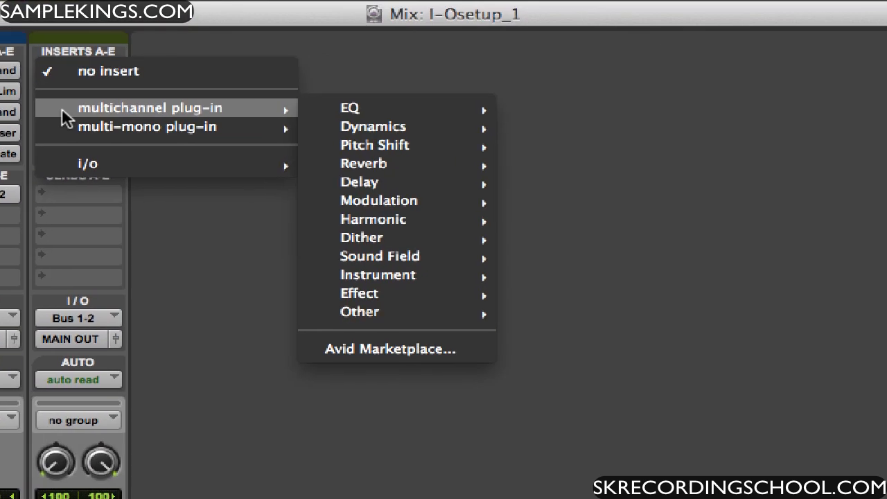
mouse_move(377, 152)
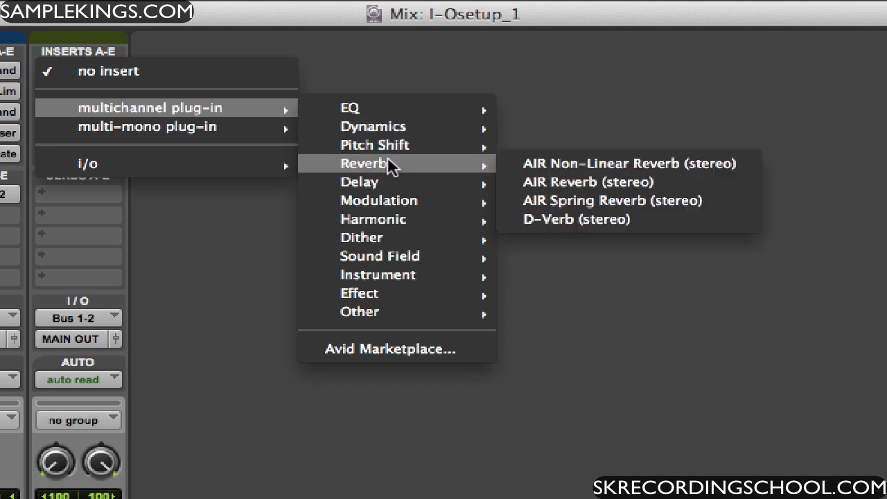
mouse_move(575, 182)
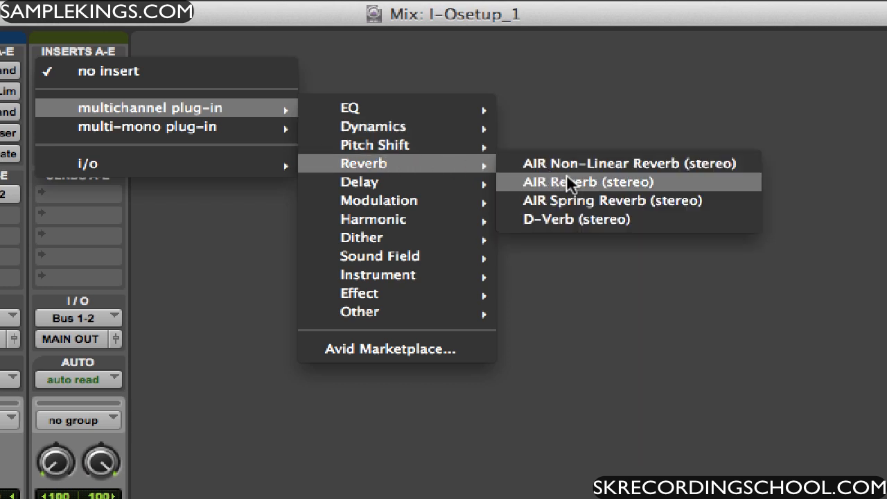
left_click(576, 219)
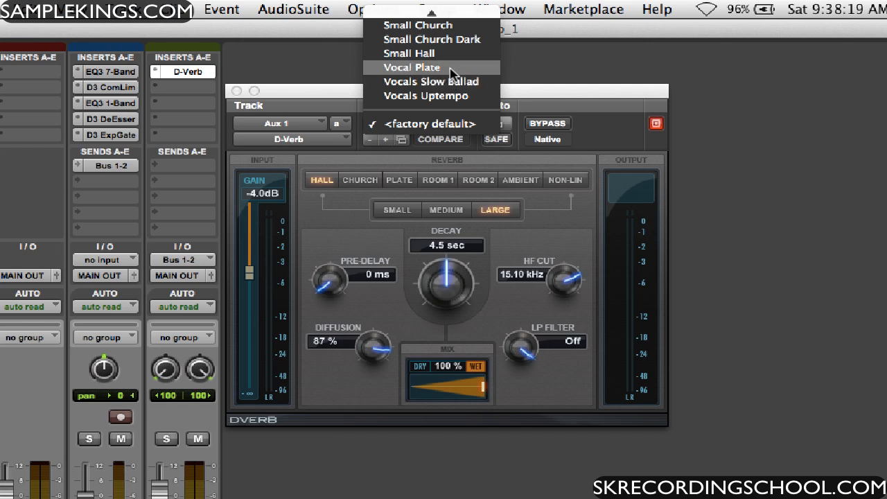
left_click(433, 81)
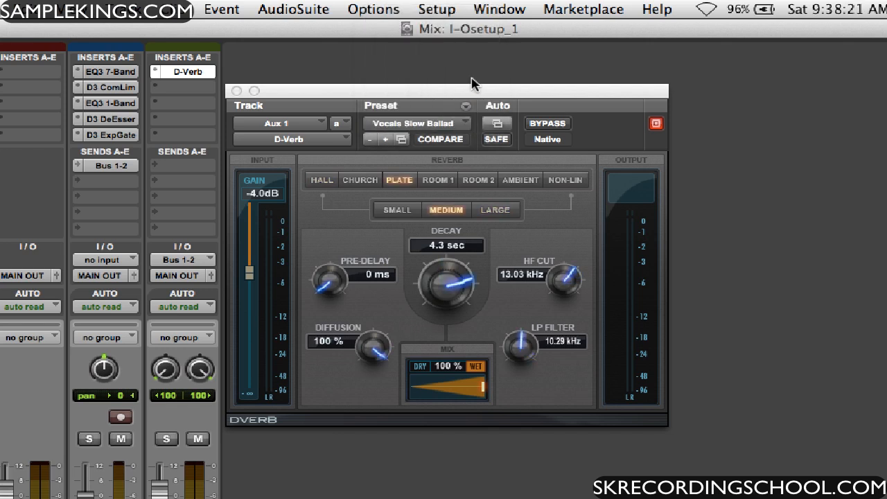
left_click(239, 91)
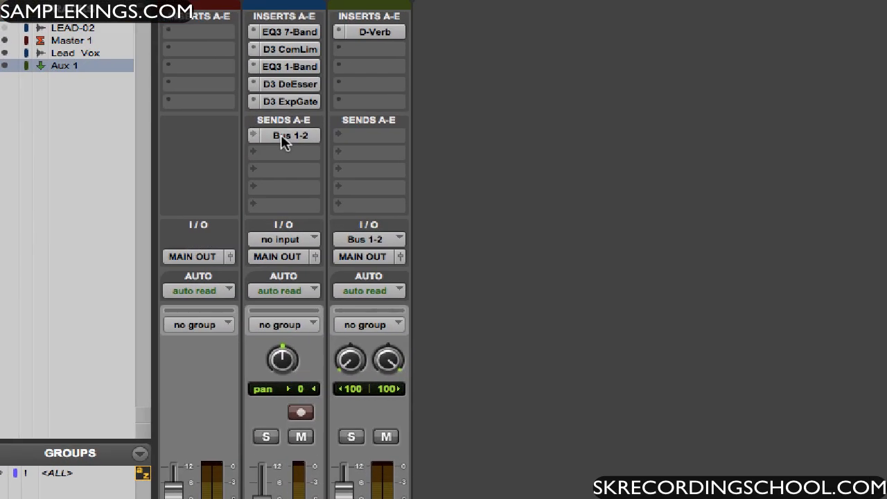
- Raise the Lead Vox Bus 1-2 send fader from -∞ to about -2.8 dB
left_click(283, 136)
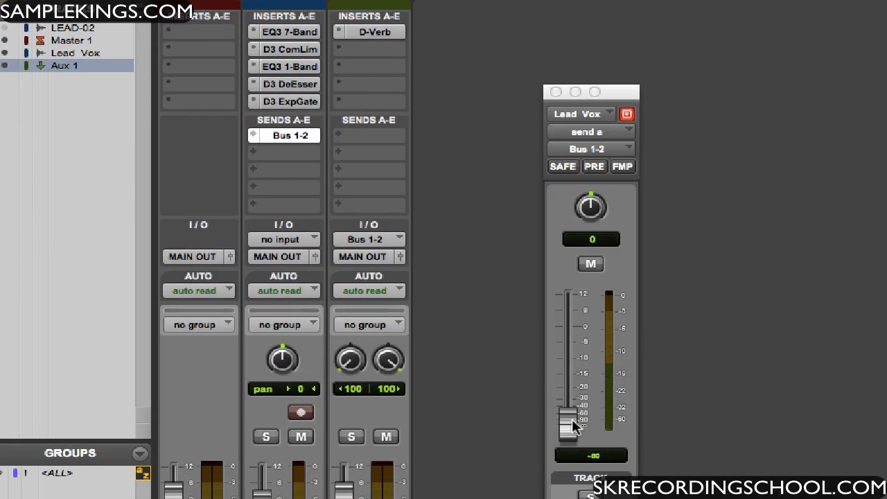
left_click_drag(569, 419, 568, 433)
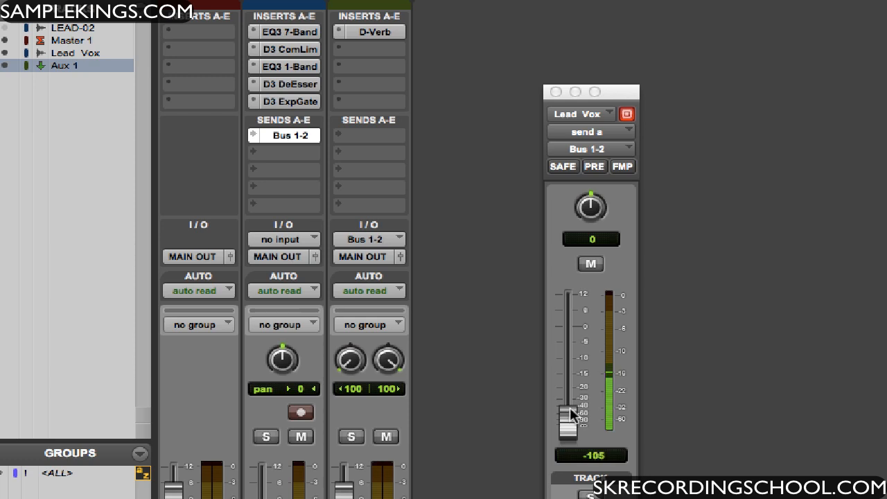
left_click_drag(569, 416, 569, 330)
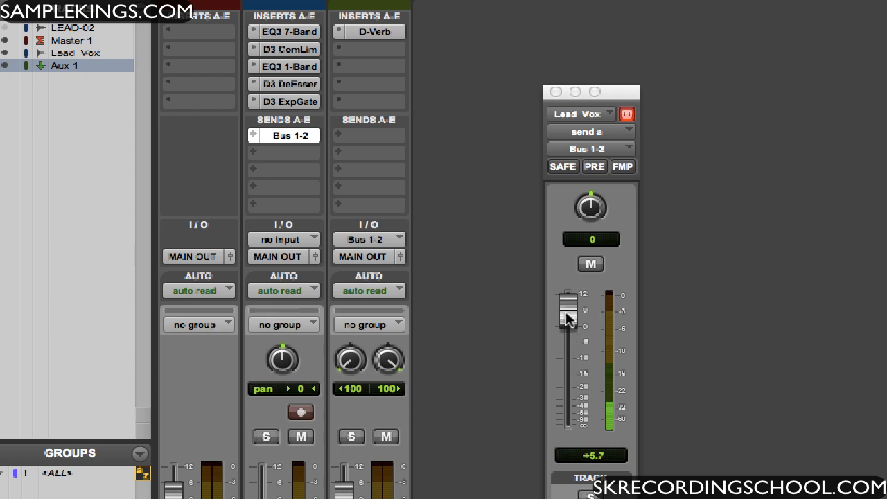
left_click_drag(569, 317, 568, 307)
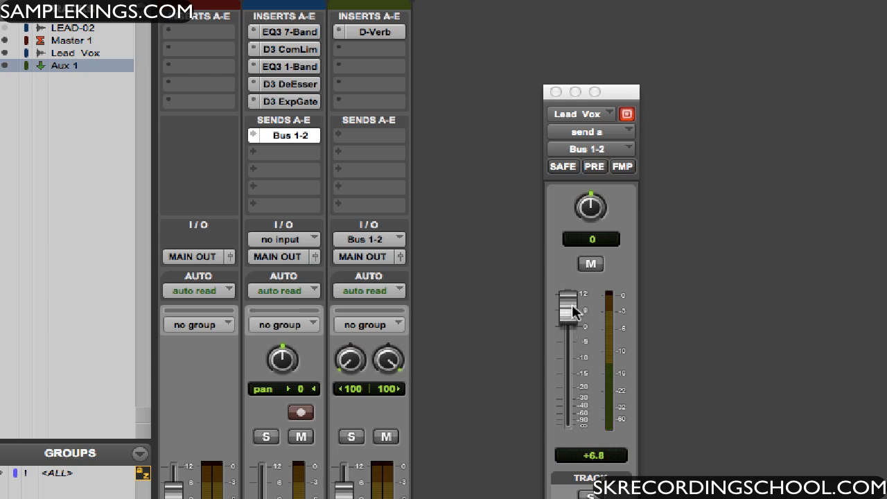
left_click_drag(571, 308, 572, 330)
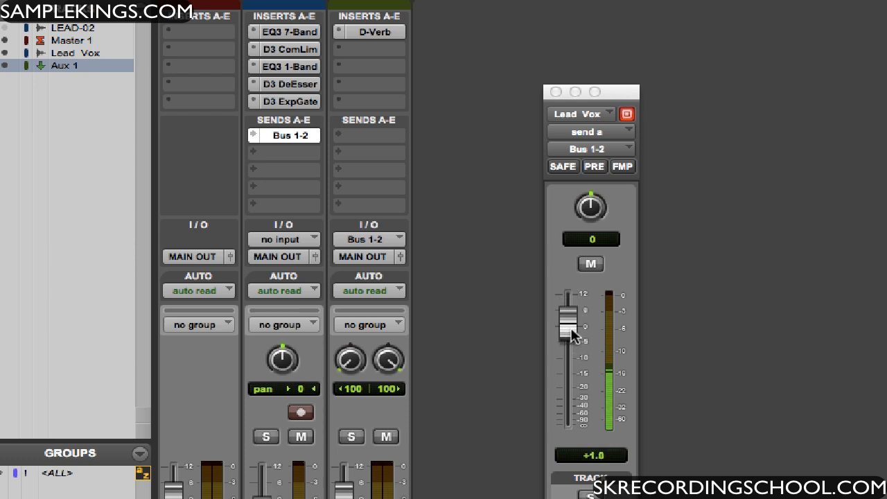
left_click_drag(572, 330, 571, 345)
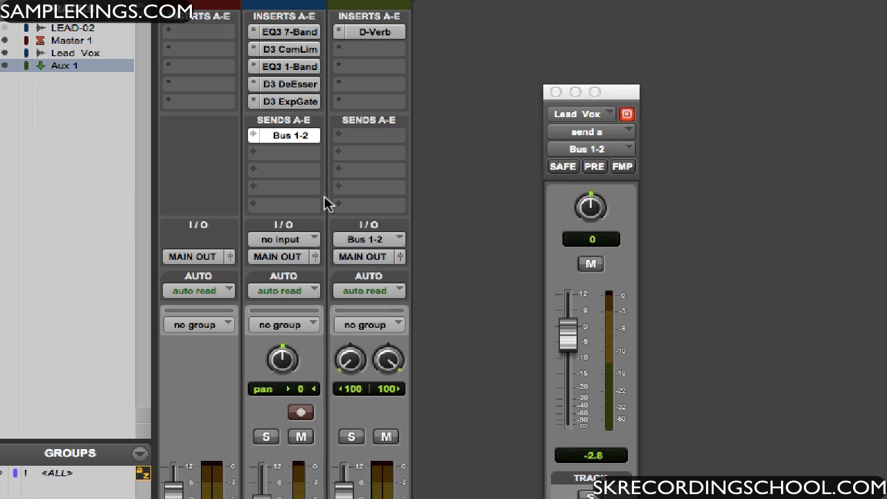
mouse_move(387, 32)
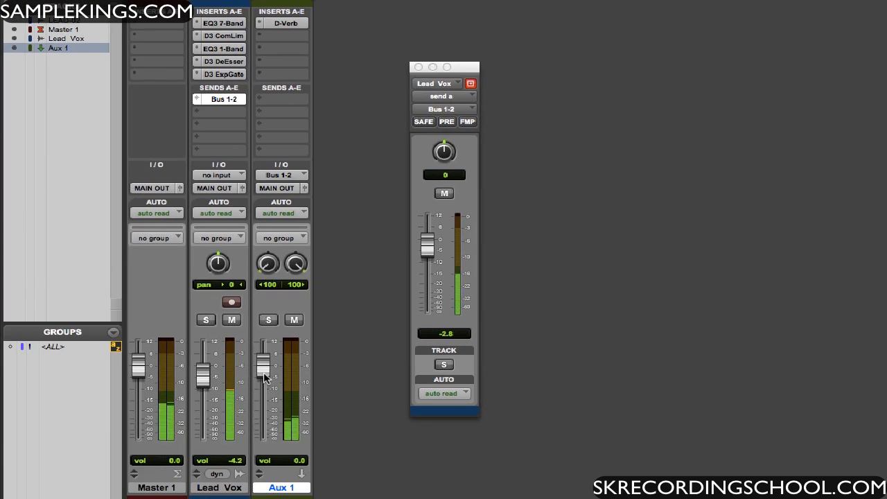
- Set the Aux 1 volume fader to about +6.3 dB and select the Lead Vox and Aux 1 name plates
left_click_drag(264, 363, 263, 385)
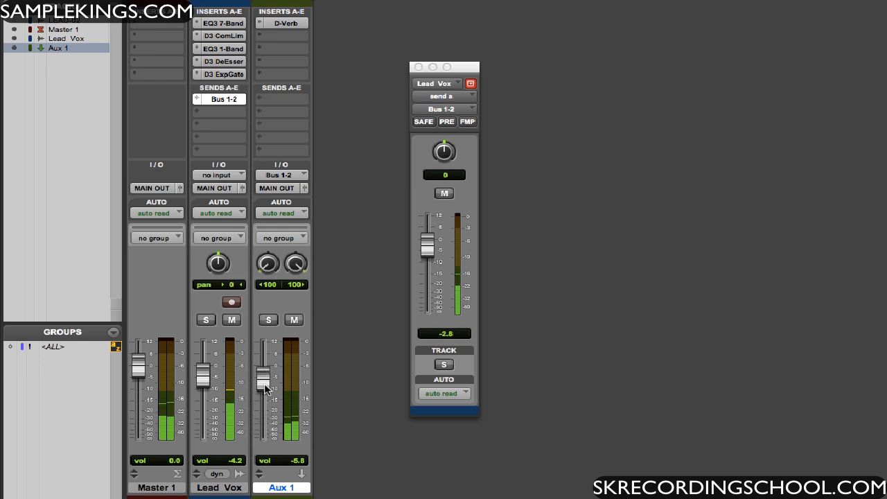
left_click_drag(266, 389, 266, 375)
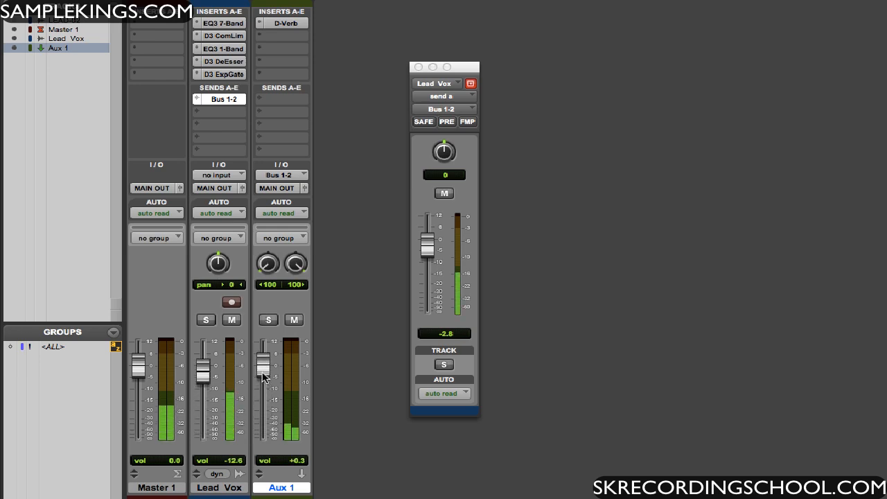
left_click_drag(219, 374, 219, 378)
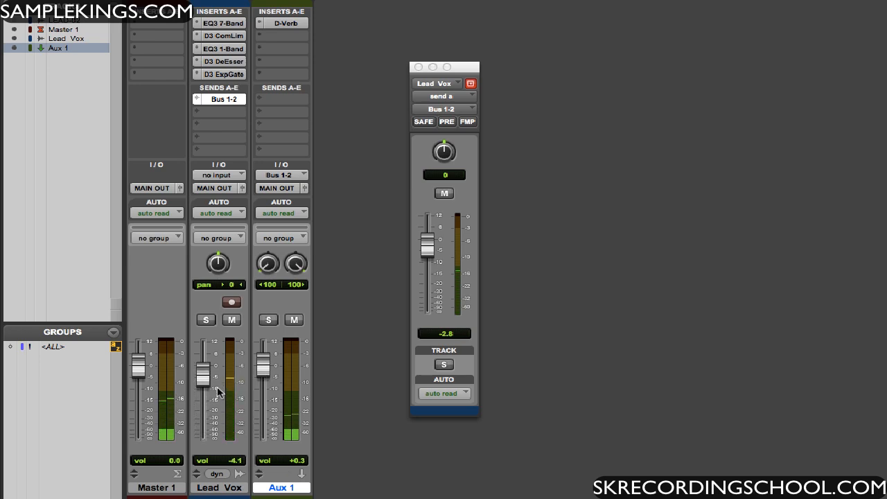
left_click(216, 488)
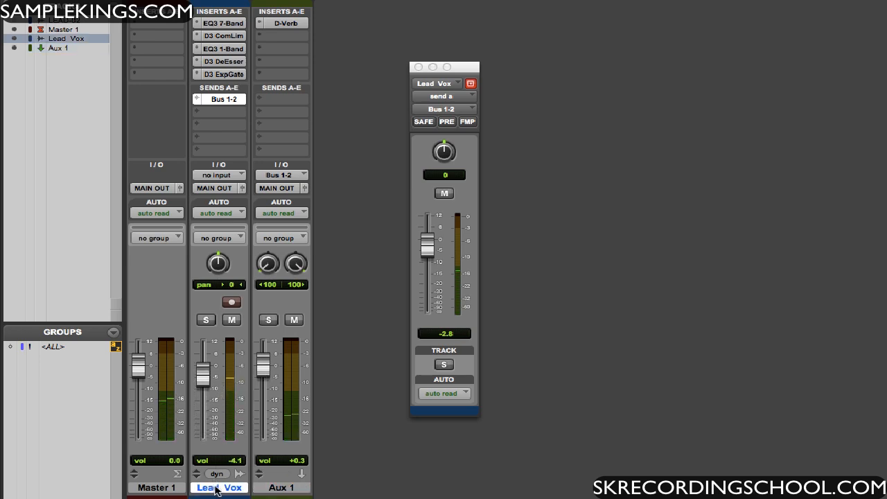
left_click(283, 489)
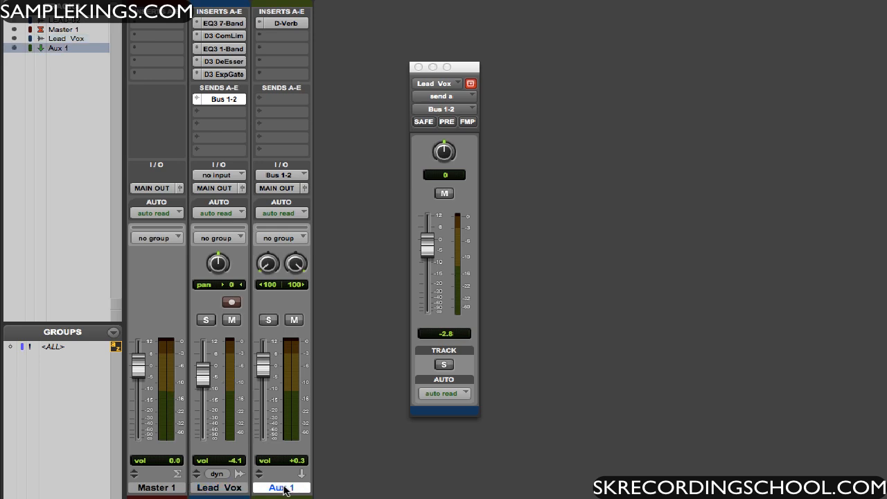
- Rename the Aux 1 track to 'Verb' and confirm
double_click(283, 488)
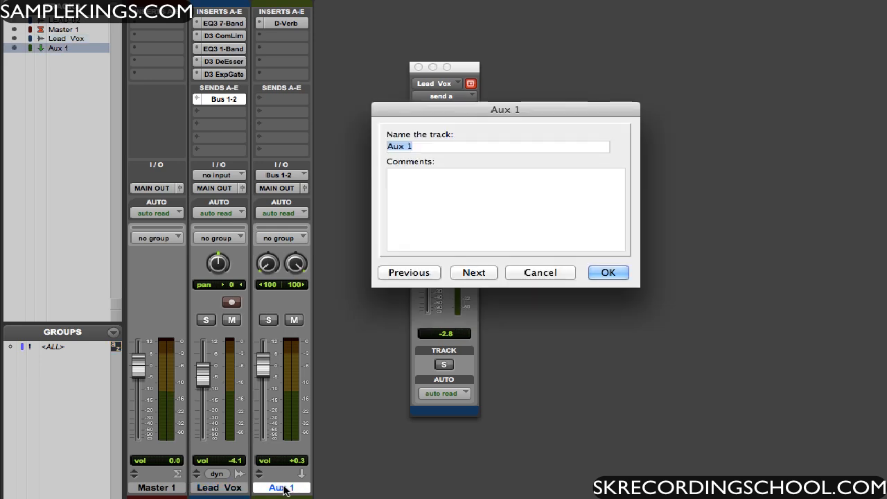
type("Verb")
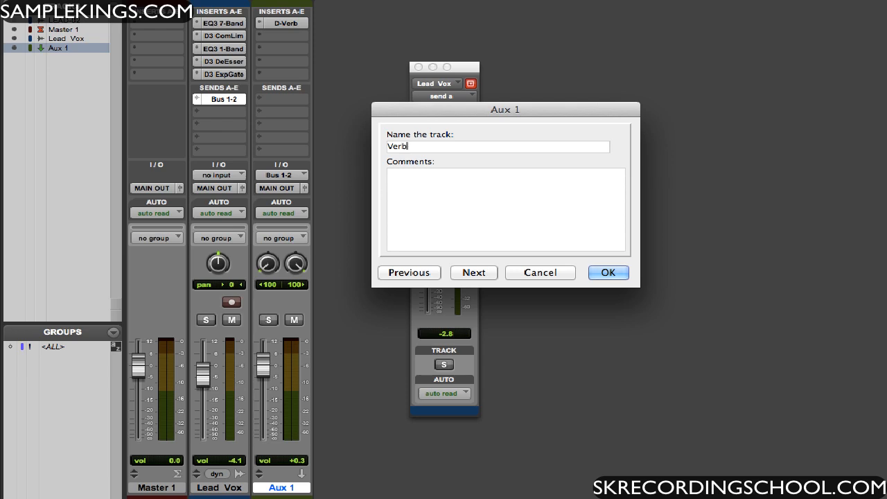
left_click(607, 272)
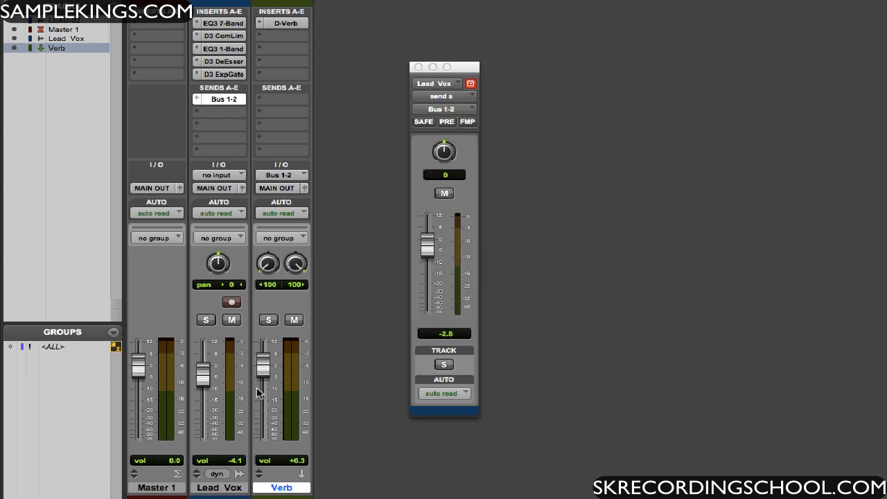
mouse_move(262, 197)
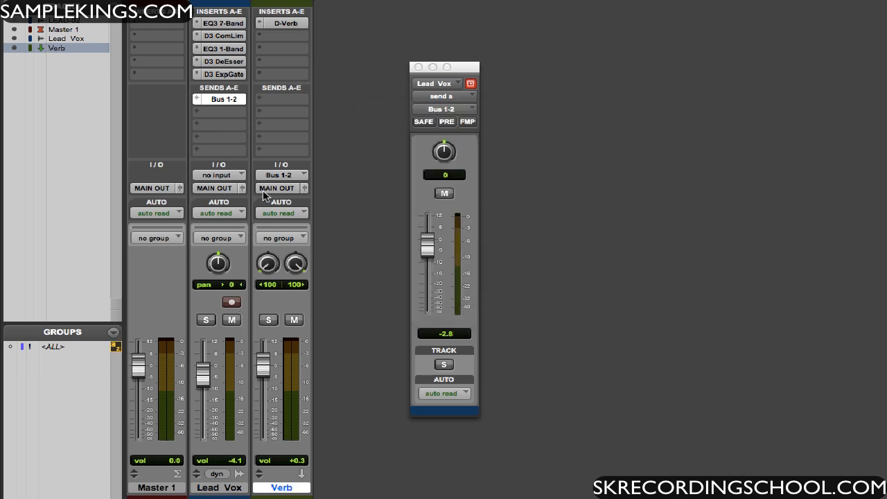
mouse_move(238, 189)
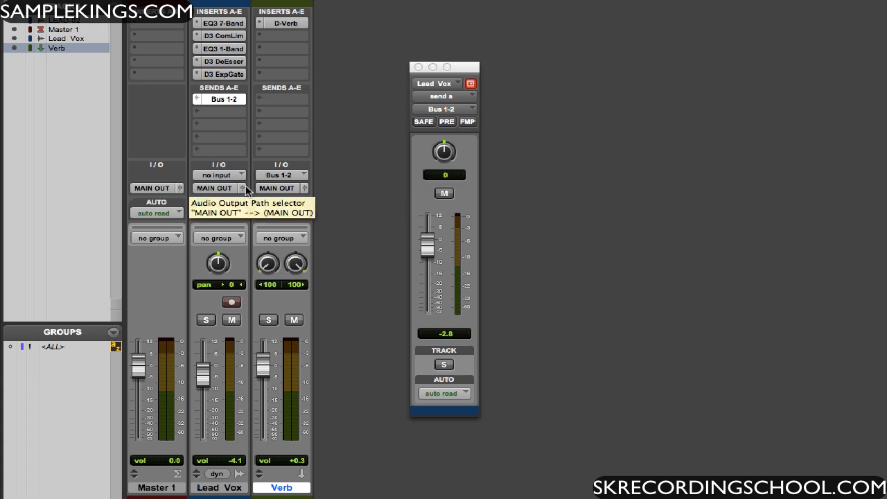